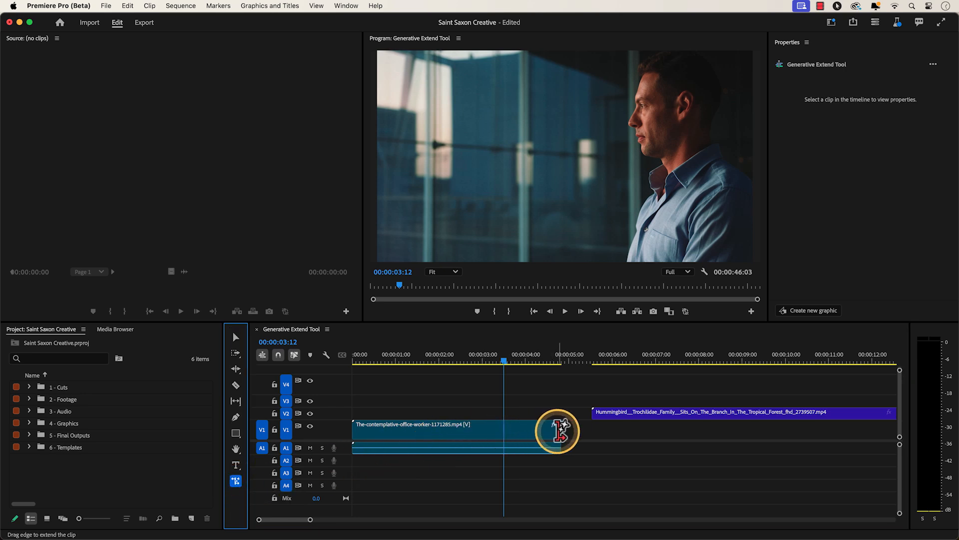
Step: Drag the office-worker clip's right edge with Generative Extend until it meets the hummingbird clip
drag(556, 430, 571, 430)
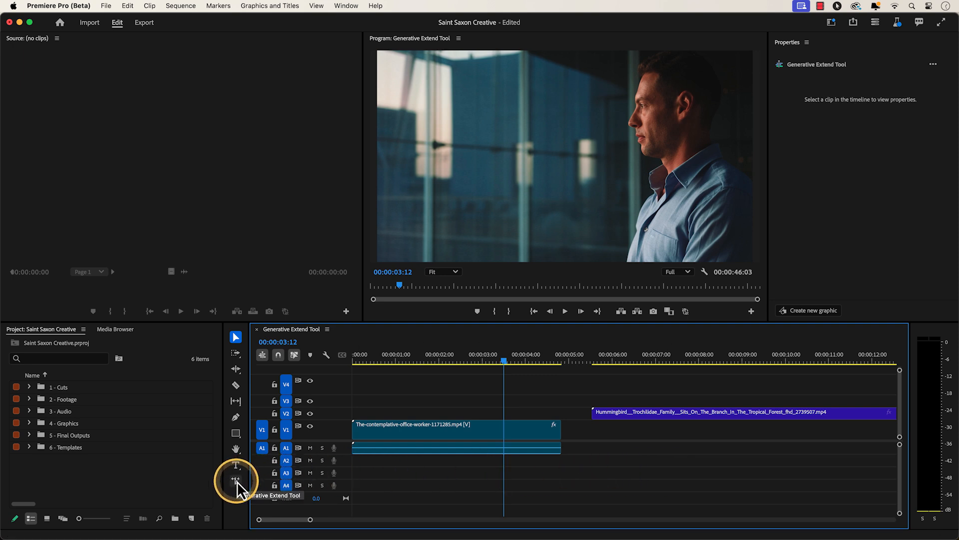
click(235, 481)
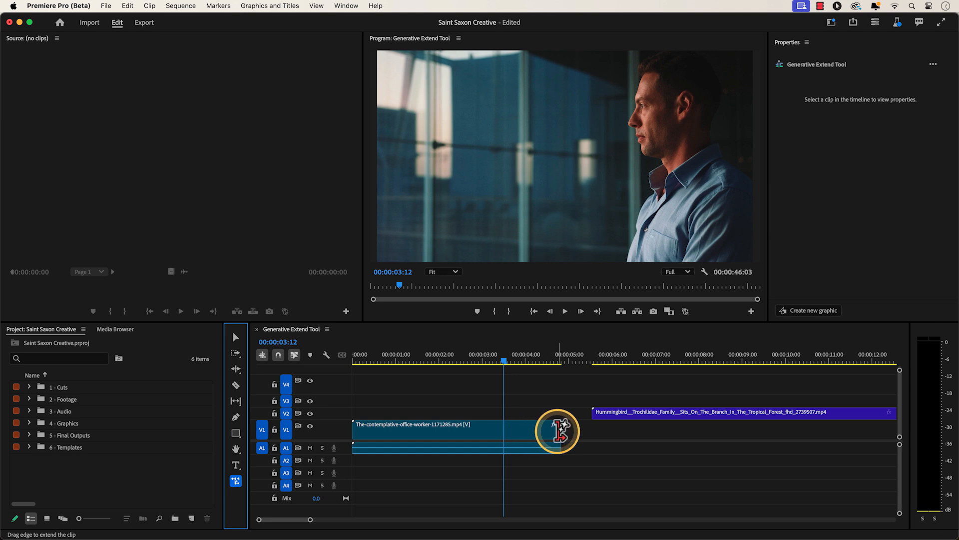
drag(557, 429, 575, 429)
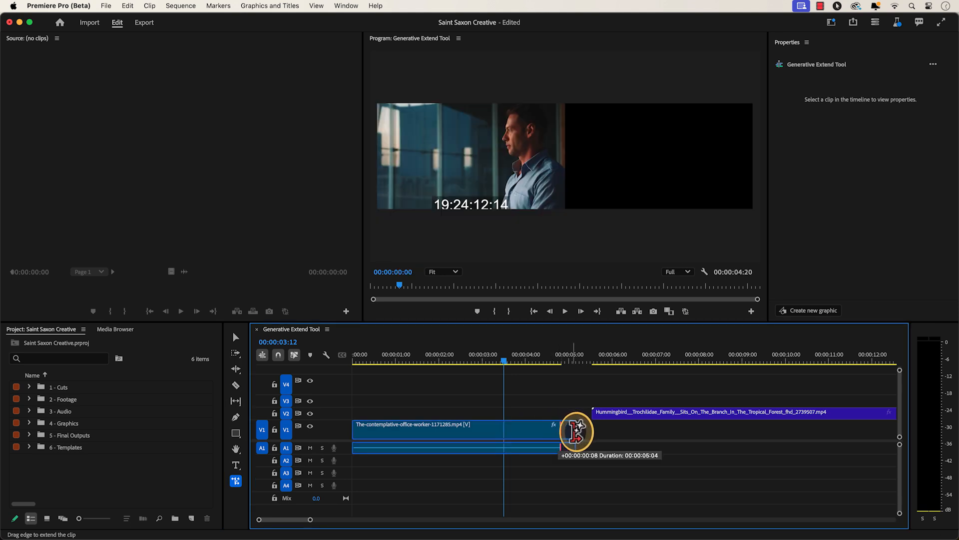
drag(575, 429, 661, 455)
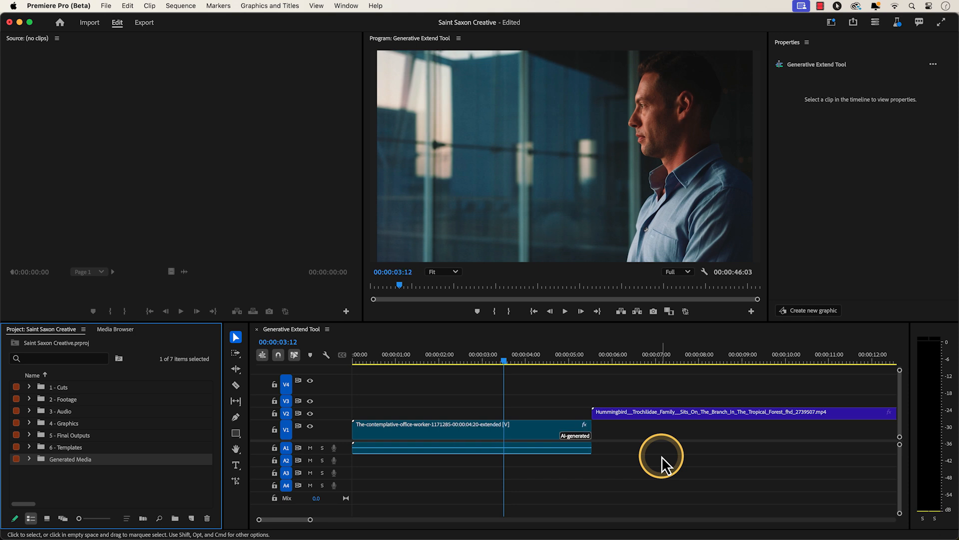
click(564, 312)
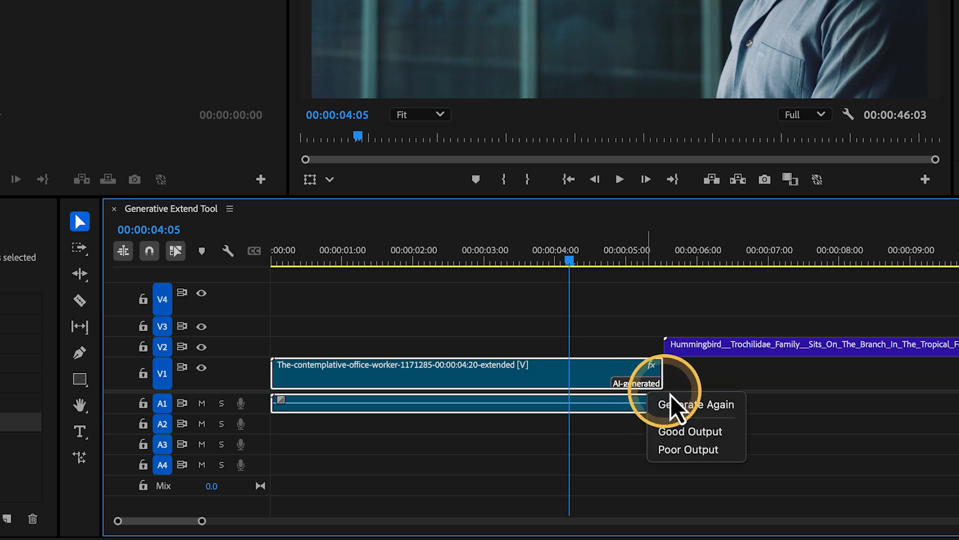
Step: Reveal the Generate Again / Good Output / Poor Output menu from the extension's AI-generated badge
click(695, 405)
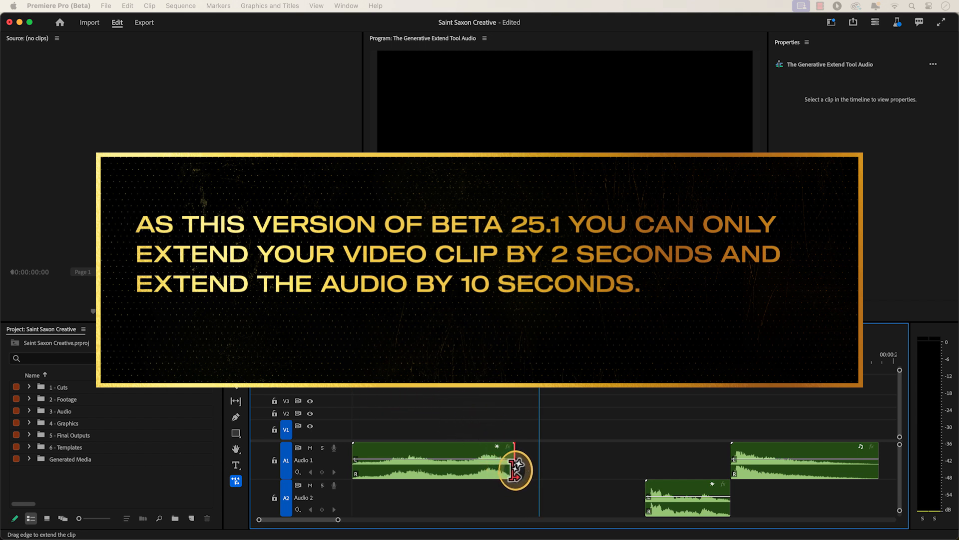
Step: Stretch the first music clip on track A1 rightward with generated audio
drag(517, 470, 638, 470)
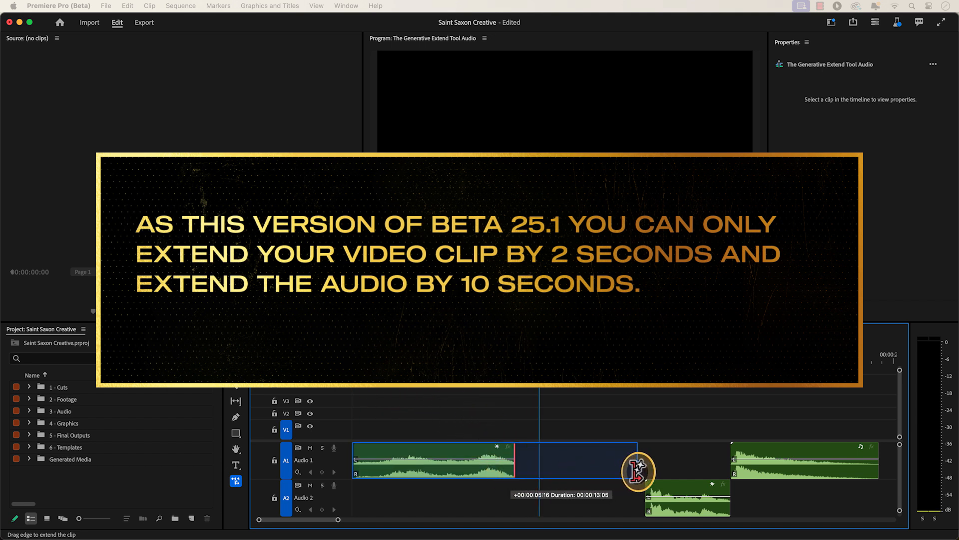